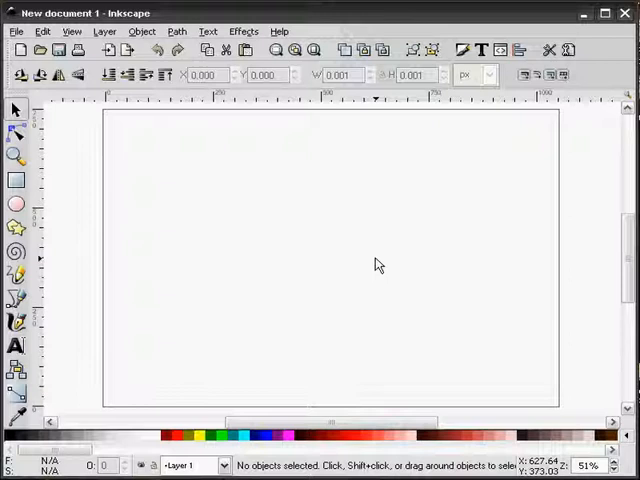
mouse_move(17, 302)
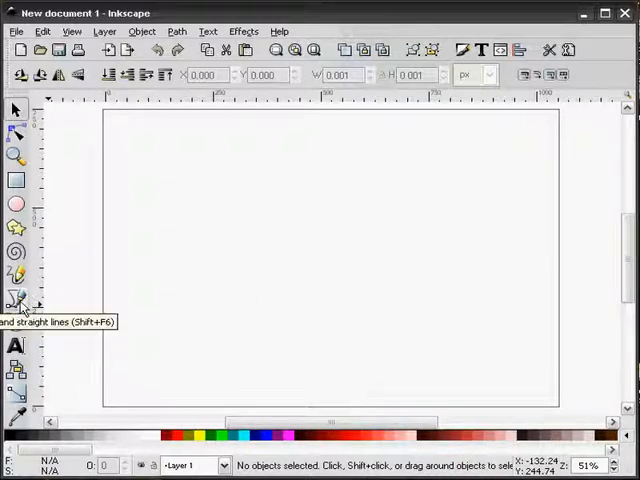
Step: Switch to the Bezier tool to start drawing the rectangular straight-line path
click(16, 299)
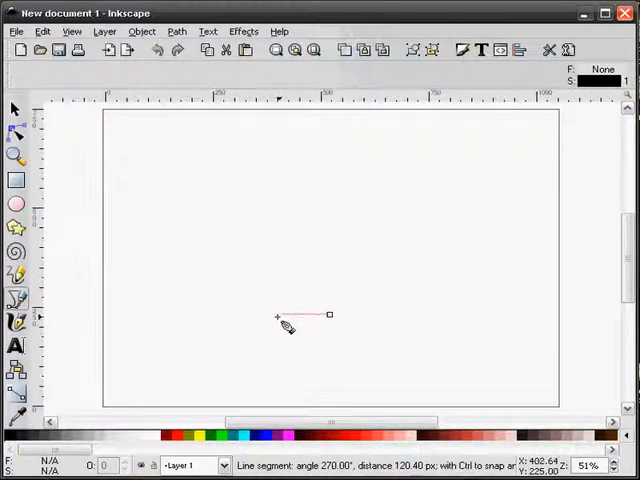
mouse_move(273, 328)
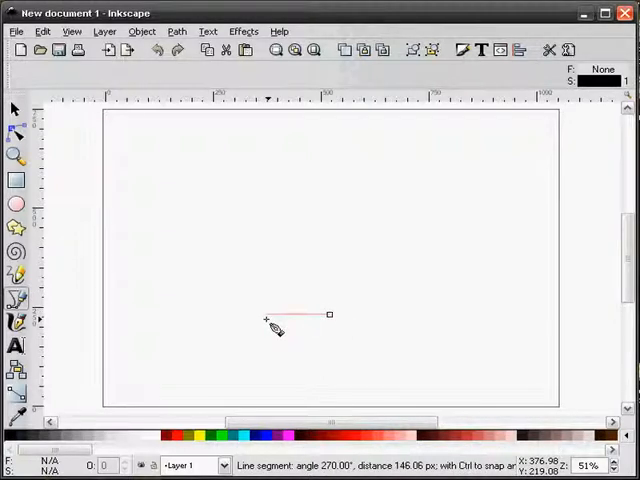
mouse_move(223, 332)
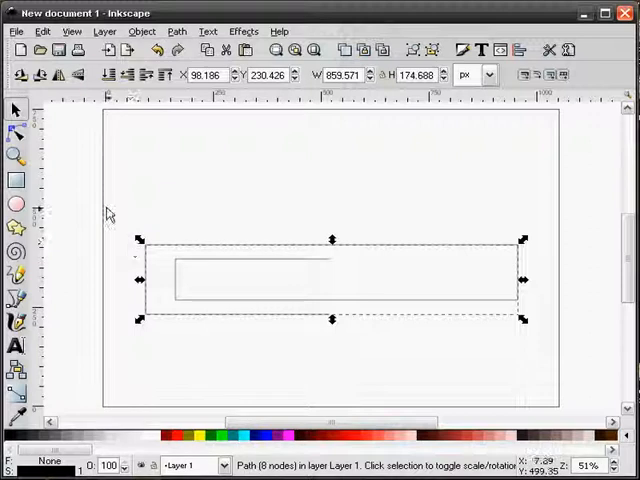
Step: Curve the outer left end into a semicircle, then select the inner loop's lower-left node
click(16, 133)
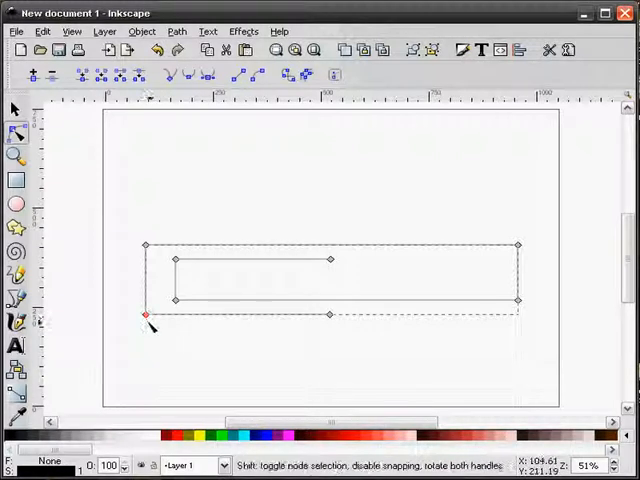
click(144, 314)
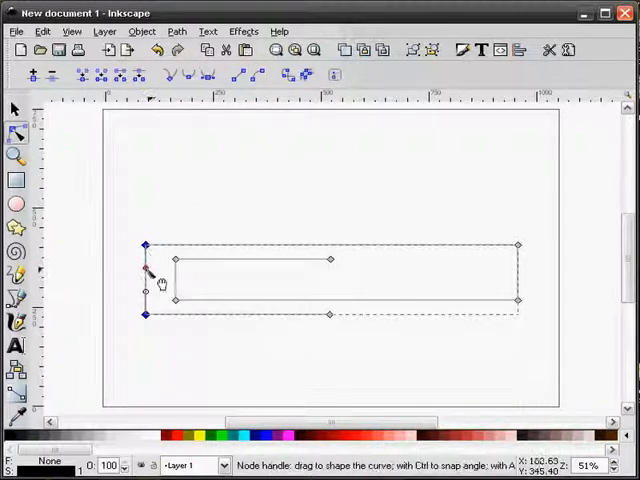
drag(147, 273, 103, 255)
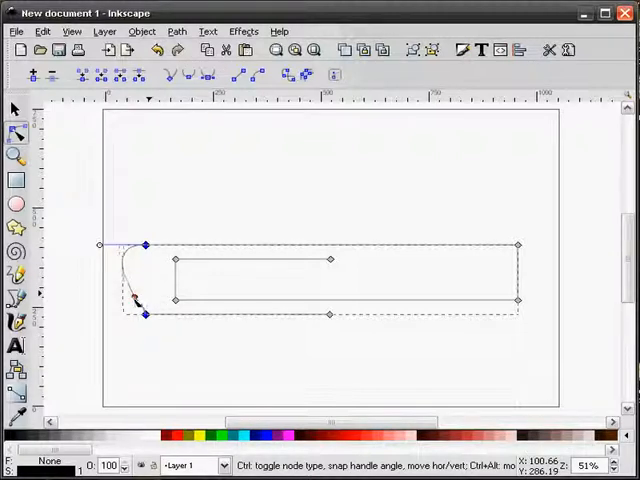
drag(140, 305, 100, 320)
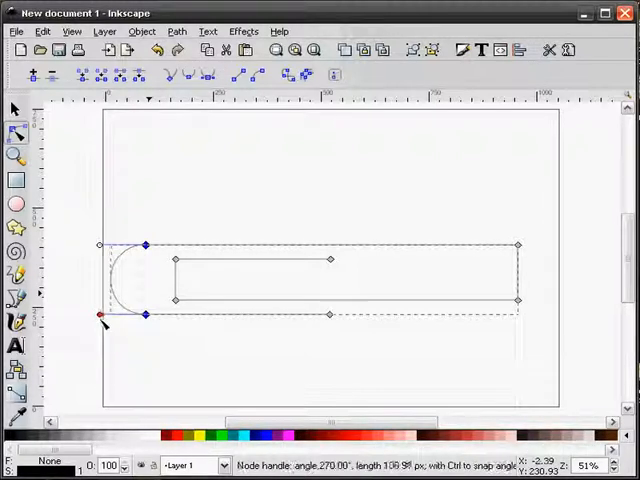
drag(100, 315, 100, 245)
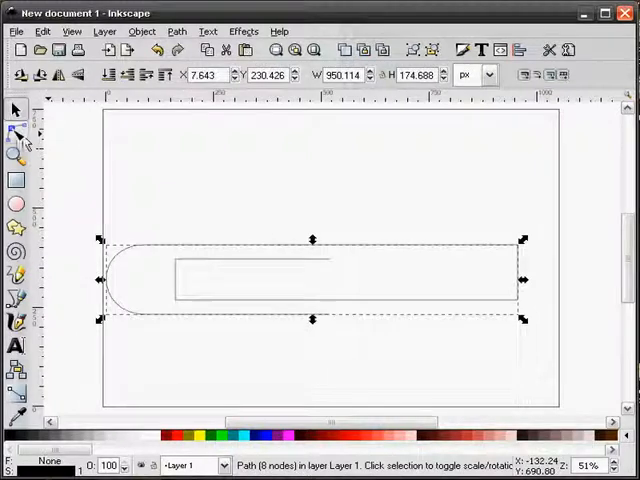
click(16, 135)
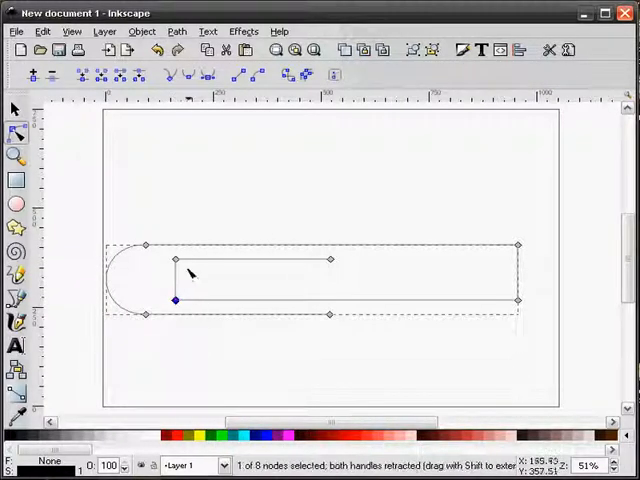
click(174, 260)
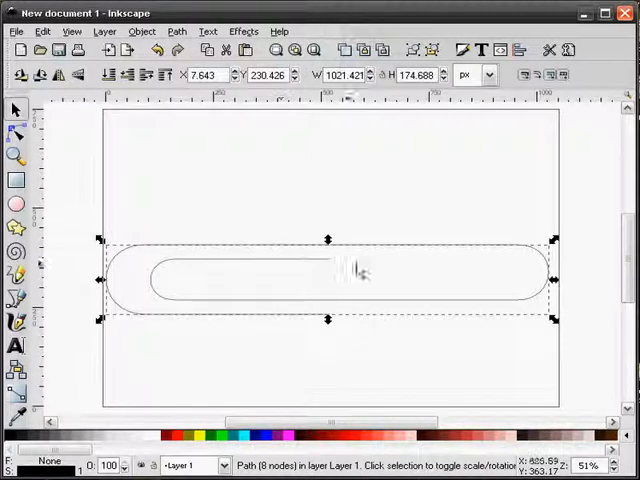
Step: Give the paperclip path a solid black stroke in Fill and Stroke
click(462, 50)
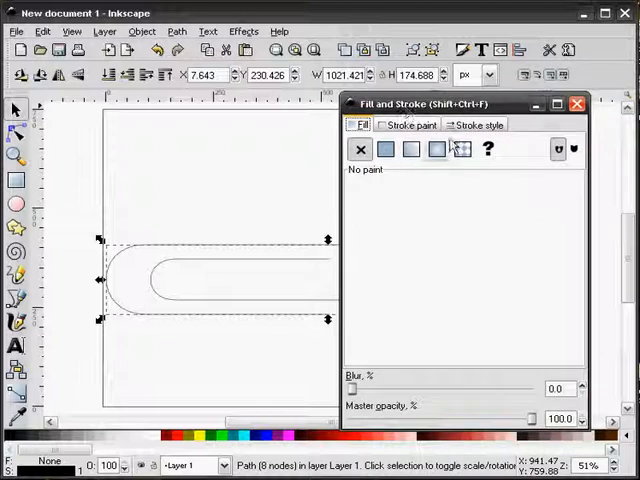
click(475, 124)
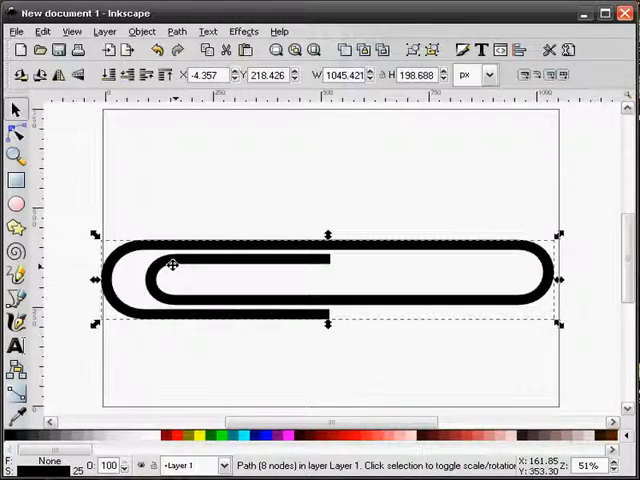
Step: Reshape the inner loop's upper-left node, then scale the whole paperclip down slightly
click(17, 135)
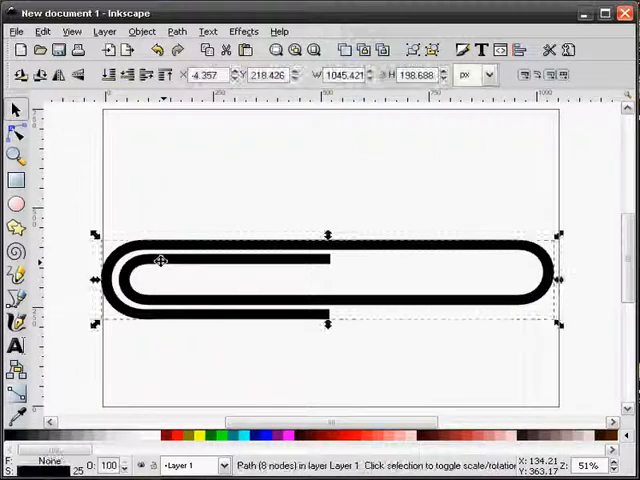
click(16, 135)
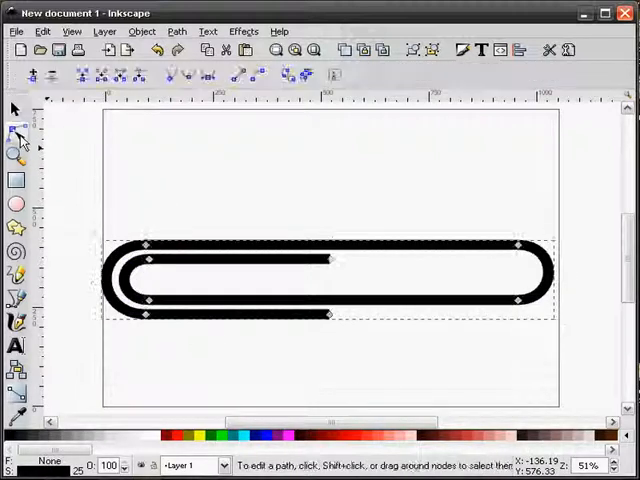
click(146, 260)
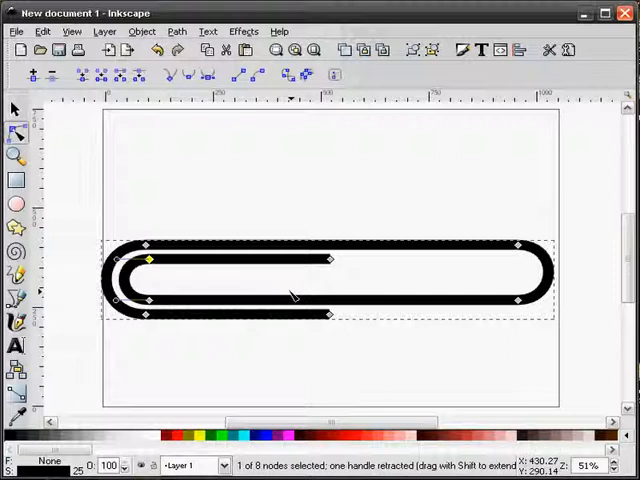
click(330, 262)
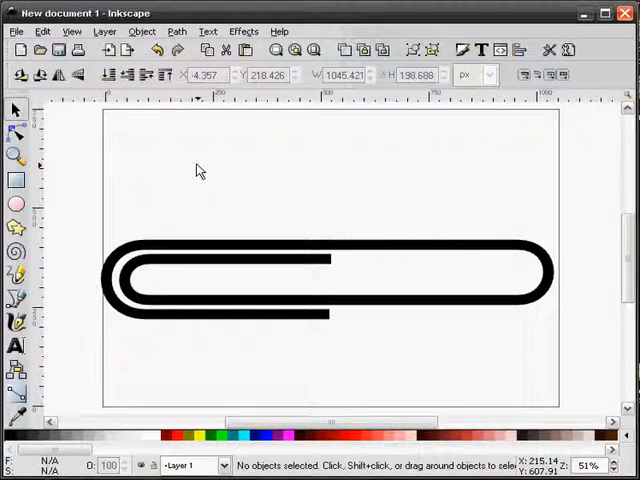
click(515, 278)
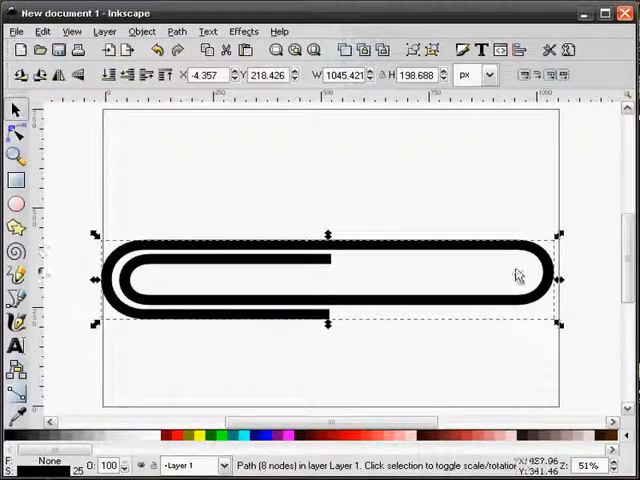
drag(558, 278, 498, 278)
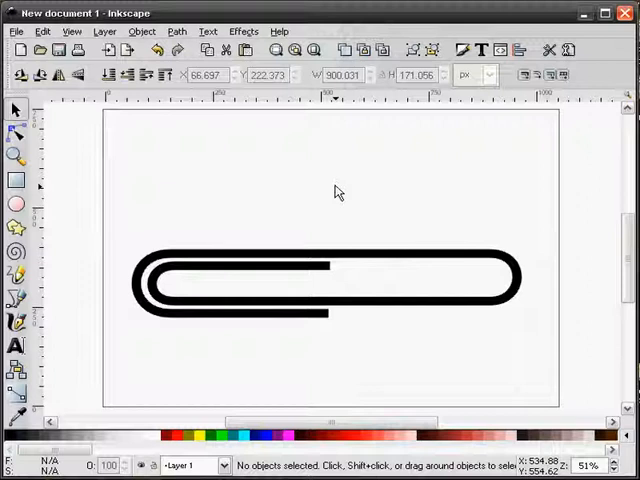
Step: Duplicate the black paperclip and give the copy a light grey stroke with slight blur
right_click(337, 290)
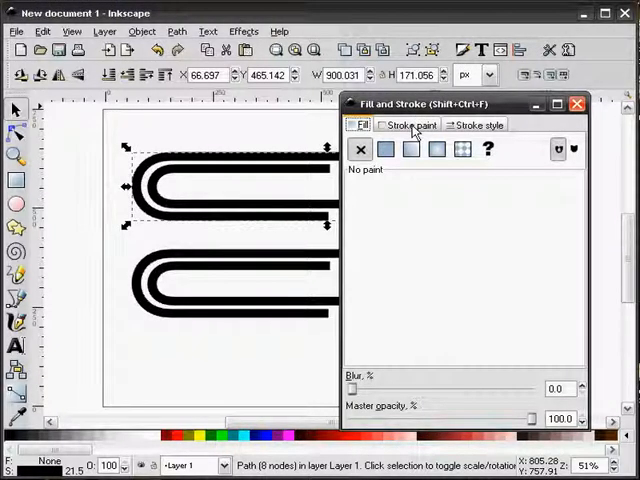
click(384, 148)
text(2)
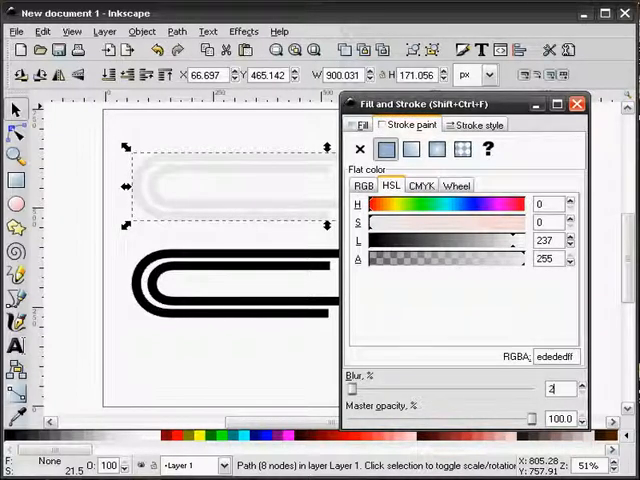
click(577, 103)
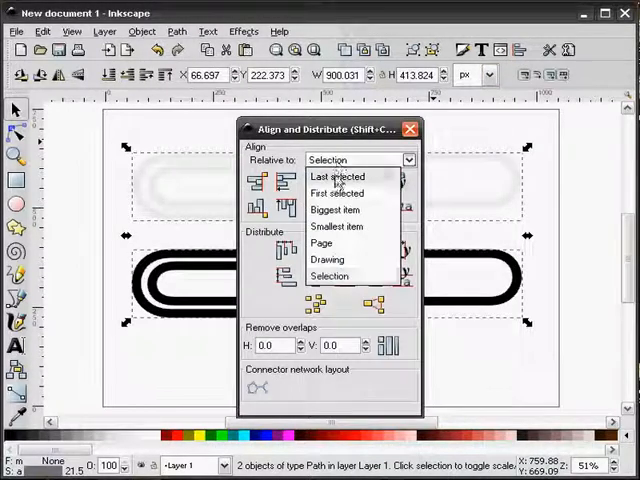
Step: Centre the grey blurred copy over the black paperclip and close Align and Distribute
click(338, 176)
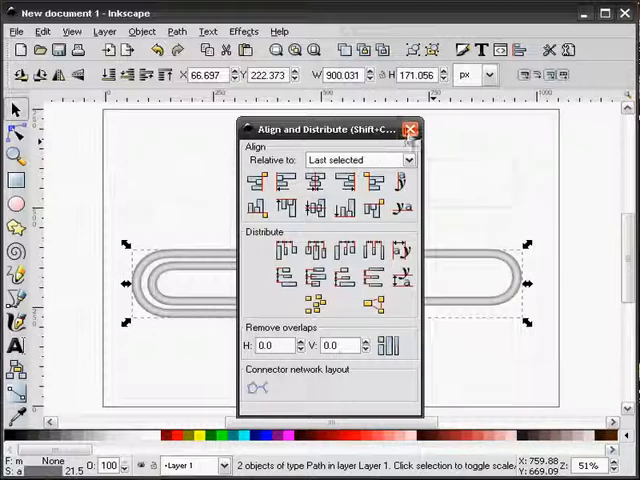
click(409, 129)
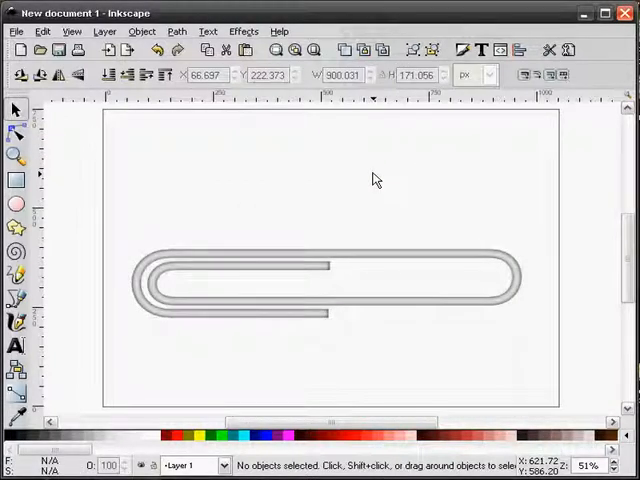